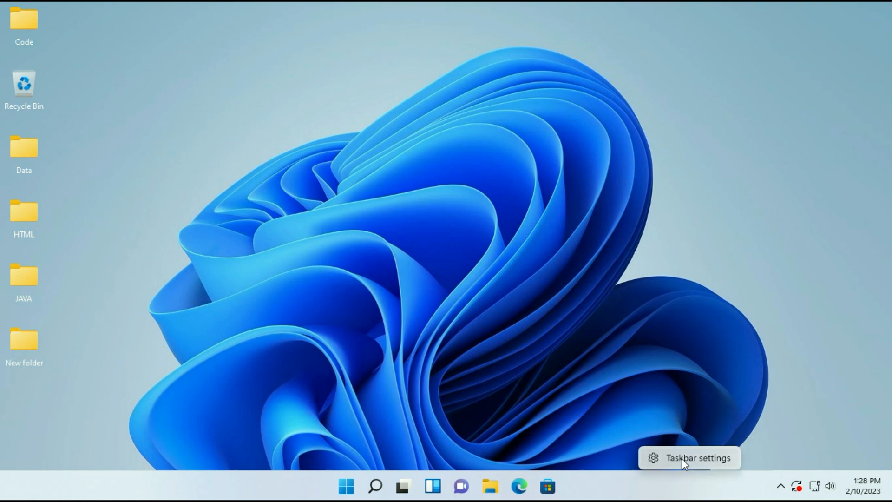
# Open Windows Settings on the System overview page from the taskbar
pyautogui.click(698, 457)
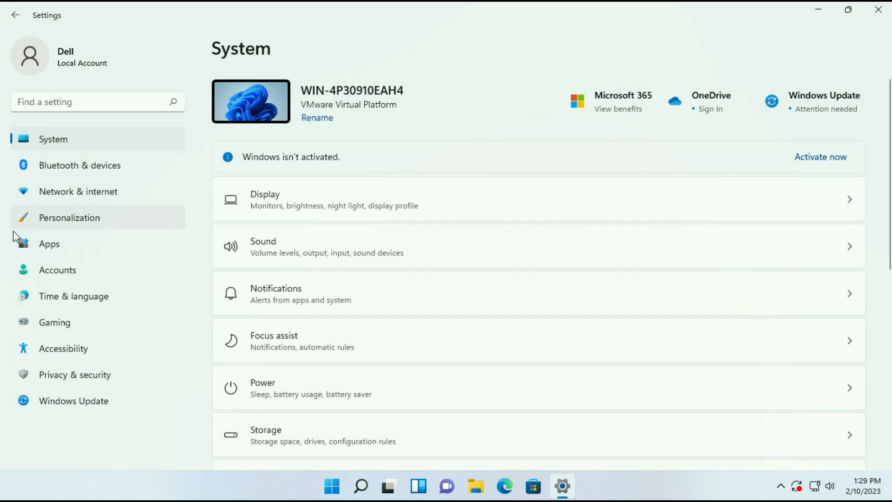
# Switch every app in Apps > Startup to Off, then close Settings
pyautogui.click(50, 243)
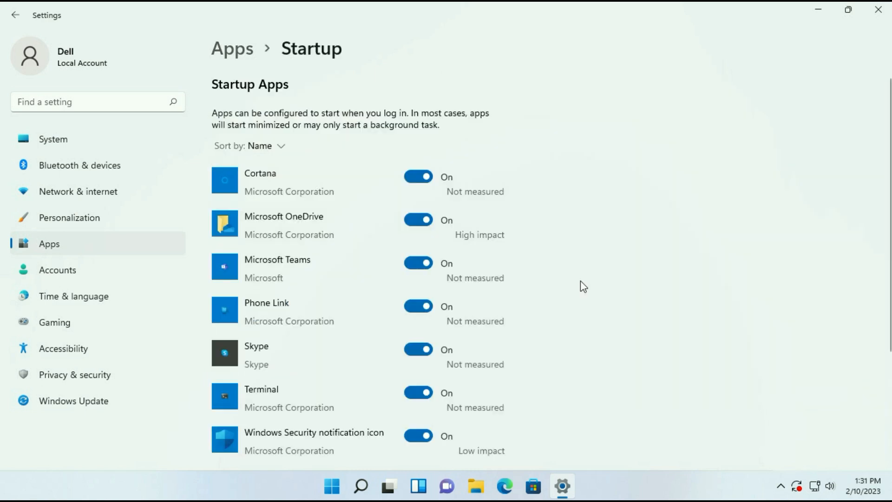
pyautogui.moveTo(589, 310)
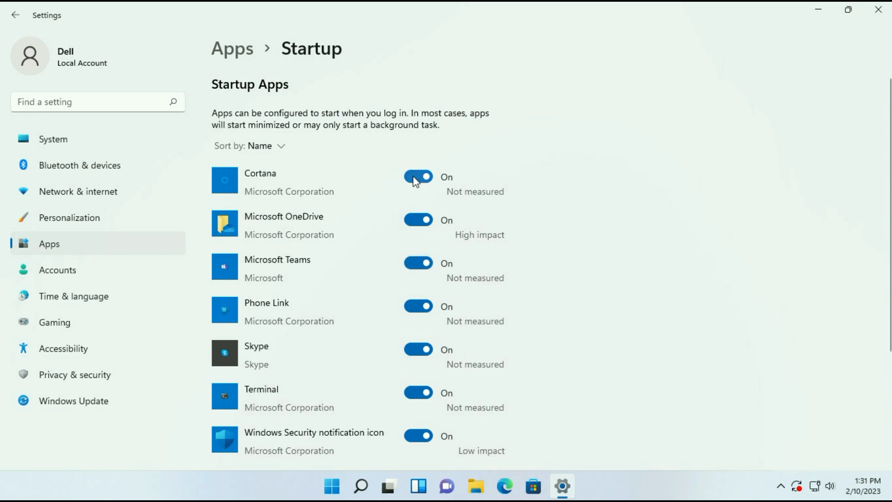
pyautogui.click(419, 306)
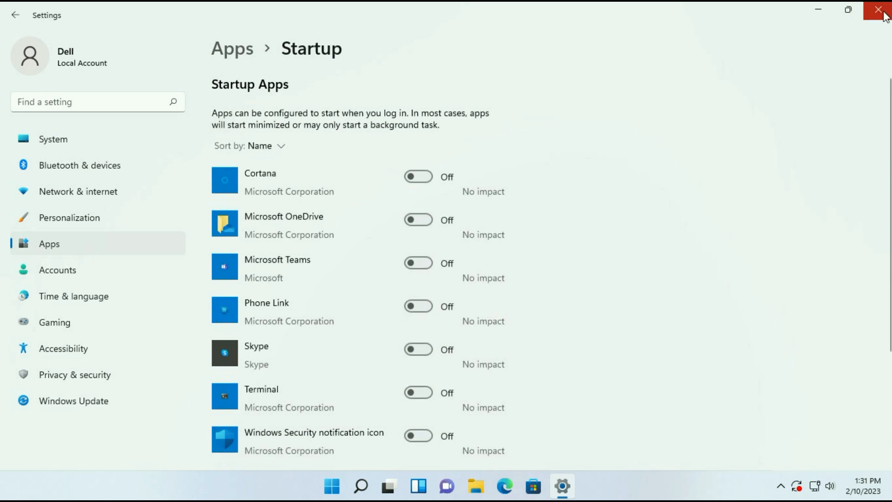
pyautogui.click(884, 9)
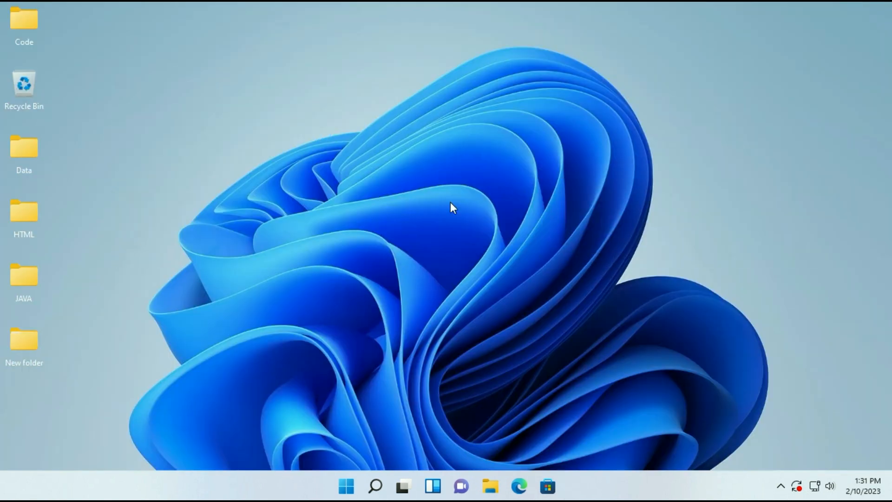
pyautogui.moveTo(399, 420)
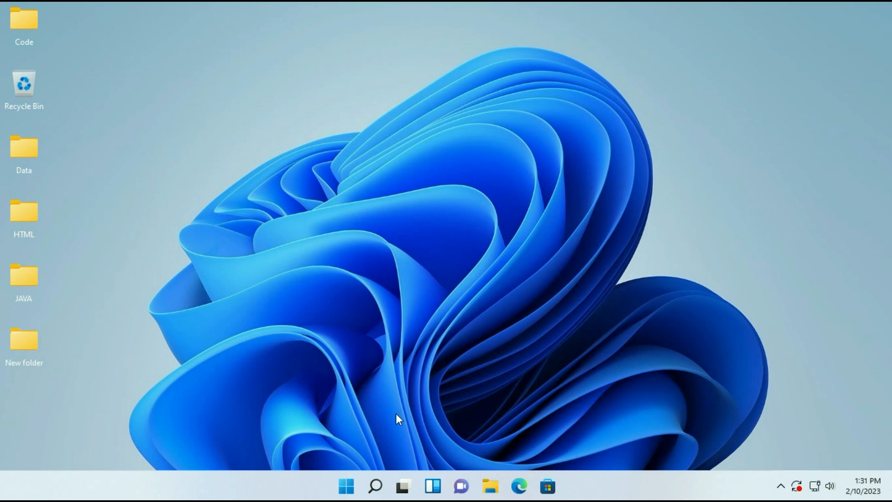
# Search 'view' and open View advanced system settings to reach System Properties' Advanced tab
pyautogui.click(375, 486)
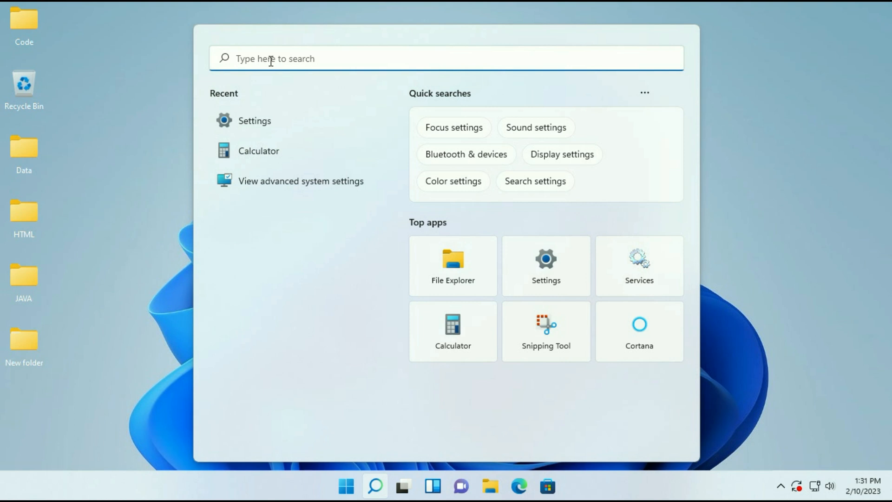
pyautogui.write('view')
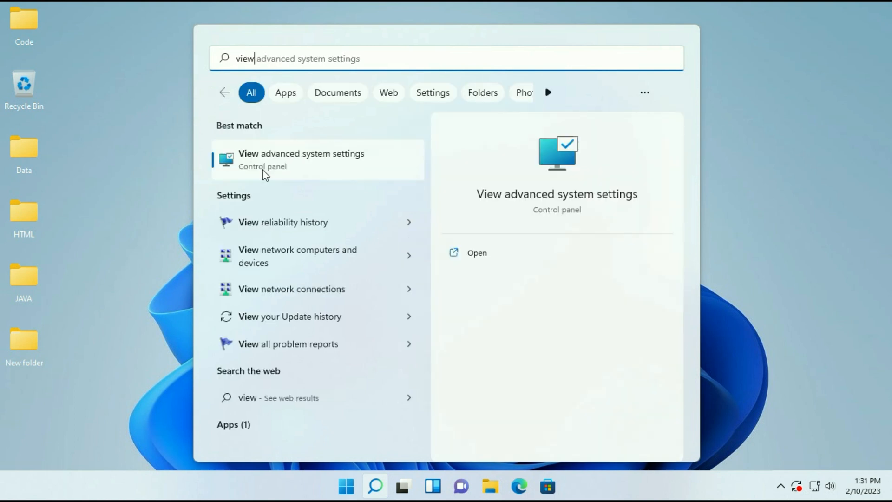
pyautogui.moveTo(396, 155)
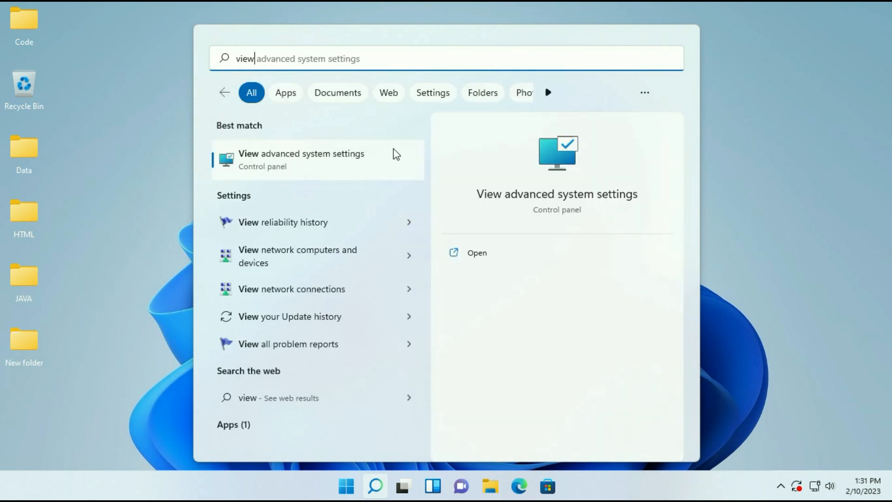
pyautogui.click(301, 159)
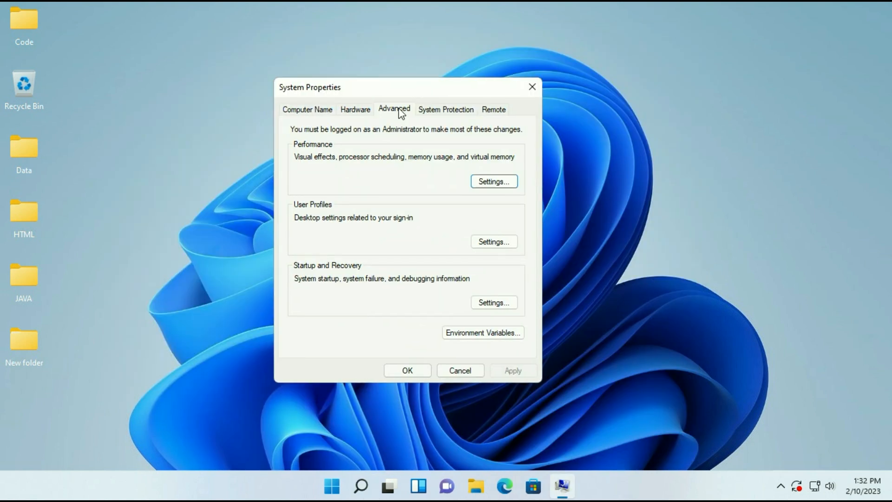
pyautogui.moveTo(424, 191)
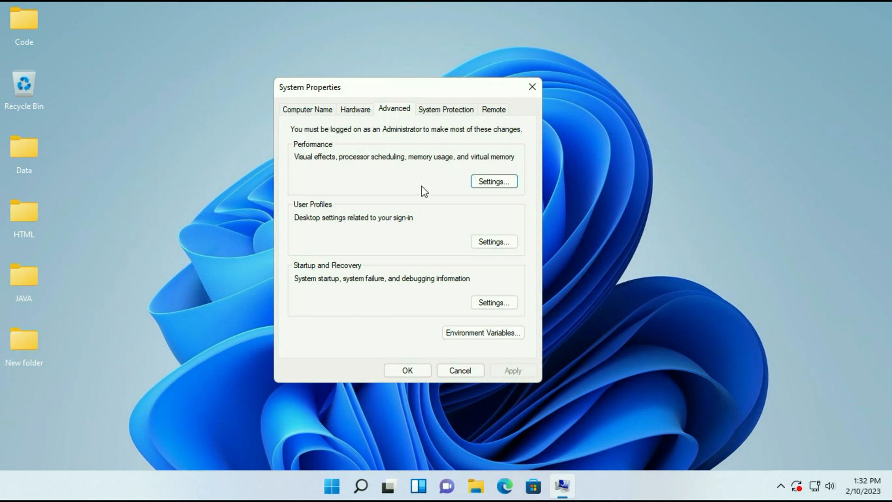
# Set visual effects to best performance, re-enabling taskbar animations and thumbnail previews
pyautogui.click(493, 181)
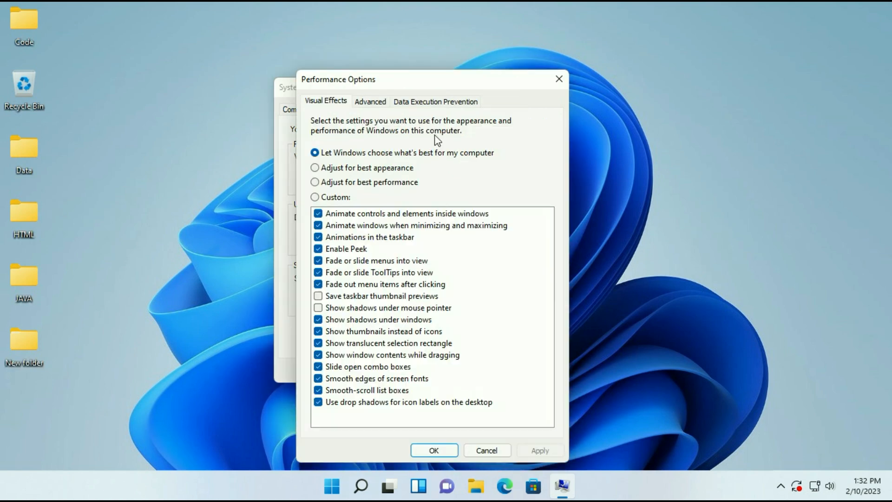
pyautogui.moveTo(350, 190)
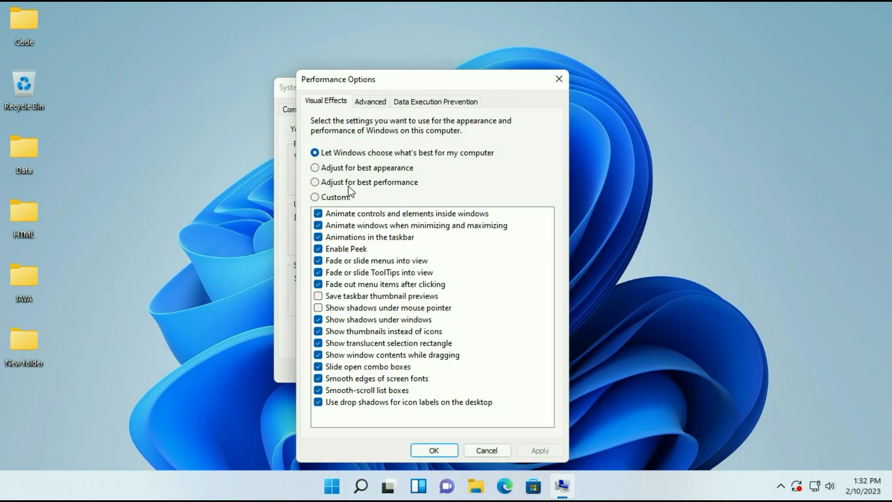
pyautogui.click(315, 182)
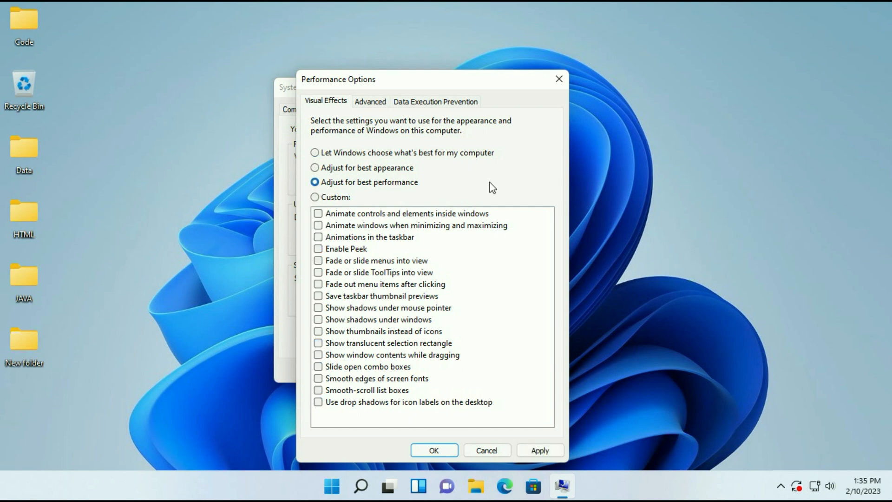
pyautogui.click(319, 237)
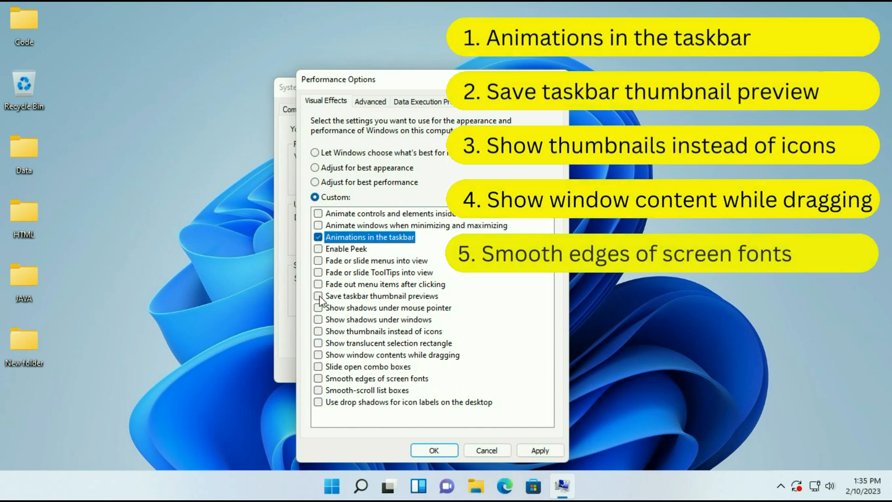
pyautogui.click(318, 296)
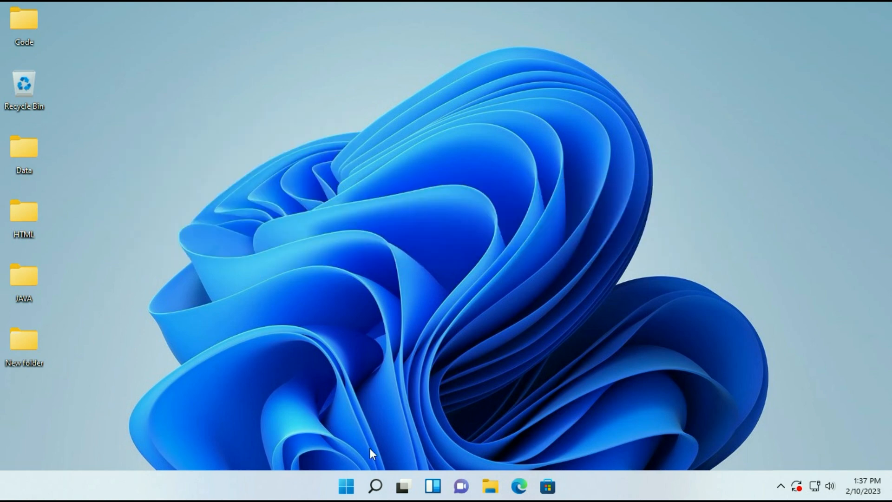
# Reopen Performance Options, confirm the custom effects, and show its Advanced virtual memory settings
pyautogui.click(374, 486)
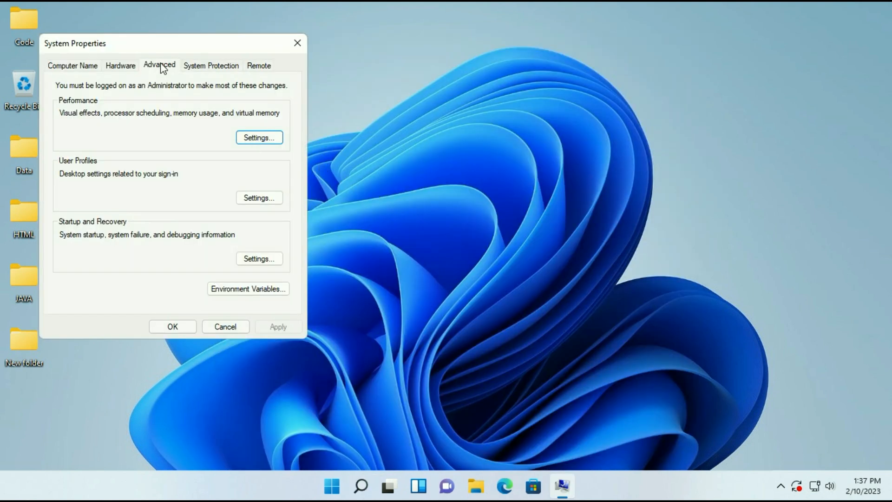
pyautogui.moveTo(85, 111)
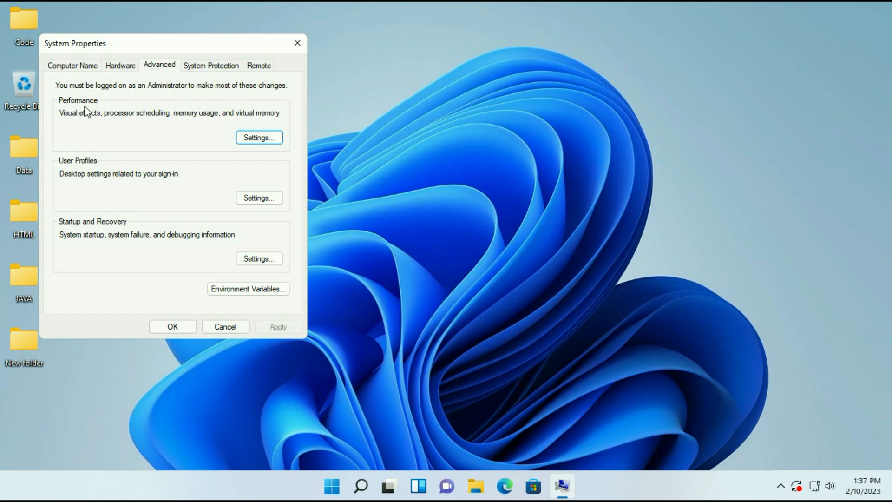
pyautogui.click(259, 138)
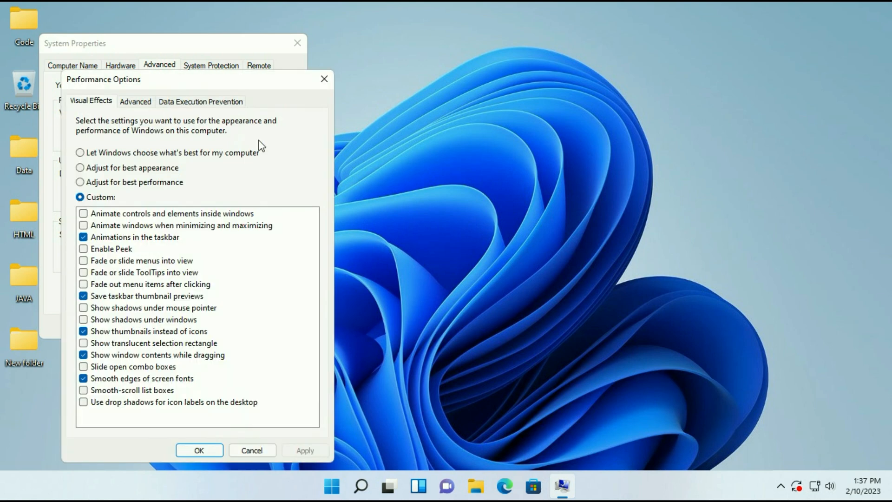
pyautogui.click(136, 101)
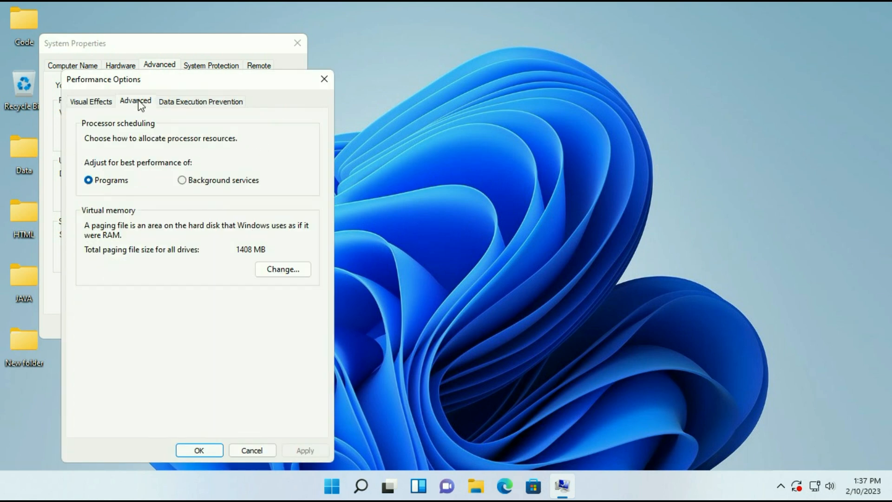
pyautogui.moveTo(94, 219)
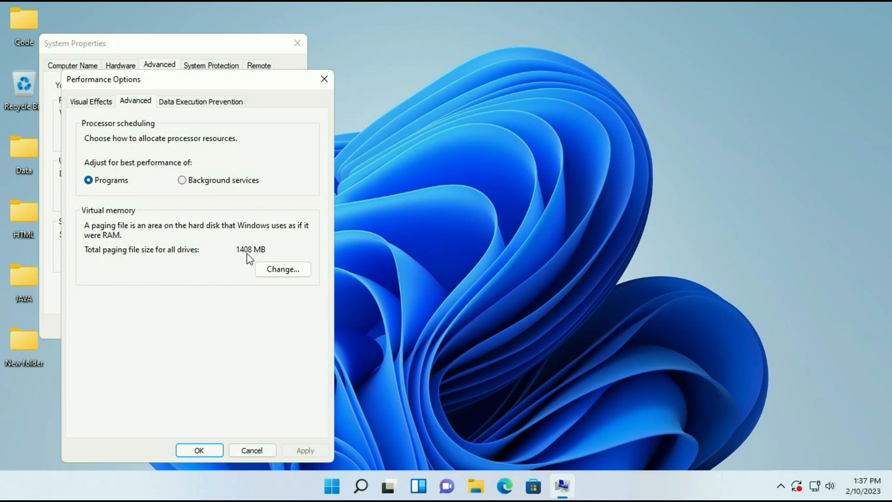
# In Virtual Memory, turn off automatic paging management and choose Custom size for drive C
pyautogui.click(283, 268)
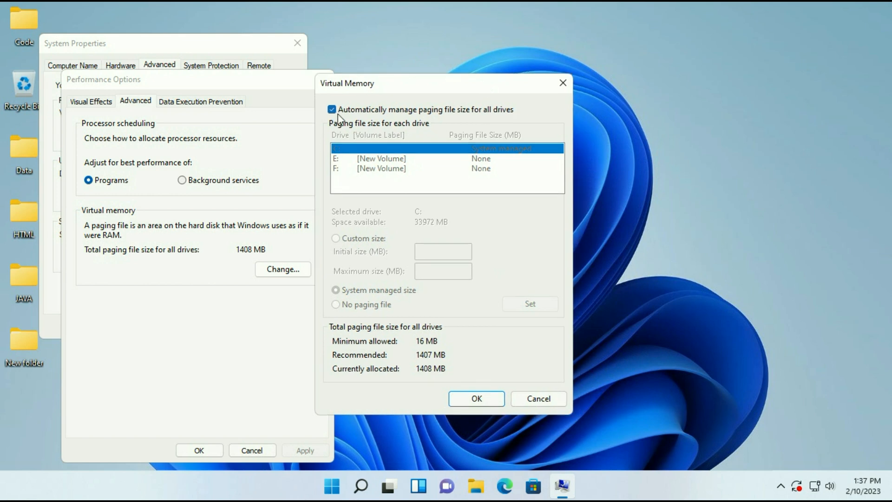
pyautogui.click(332, 110)
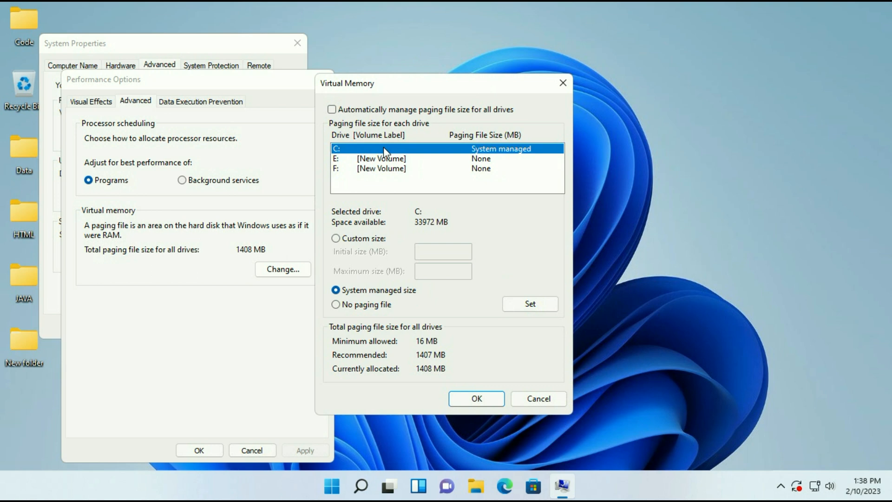
pyautogui.click(336, 239)
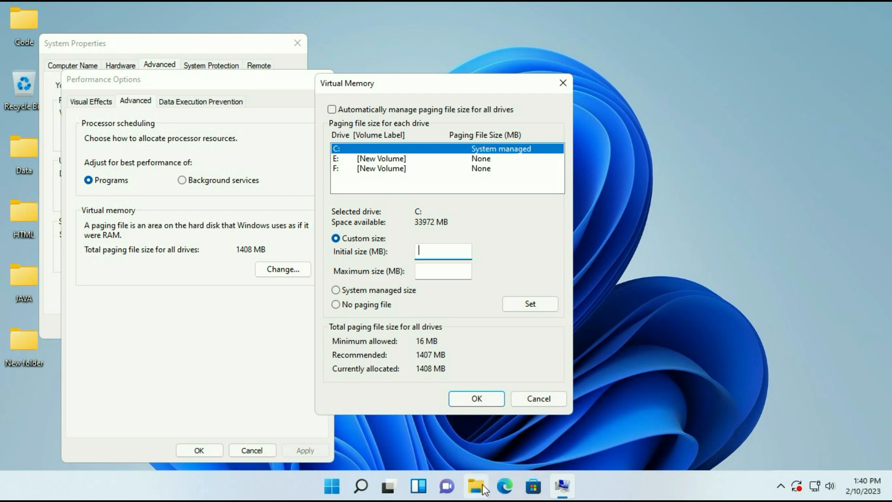
# Check the System About page showing 4.00 GB installed RAM
pyautogui.rightClick(552, 222)
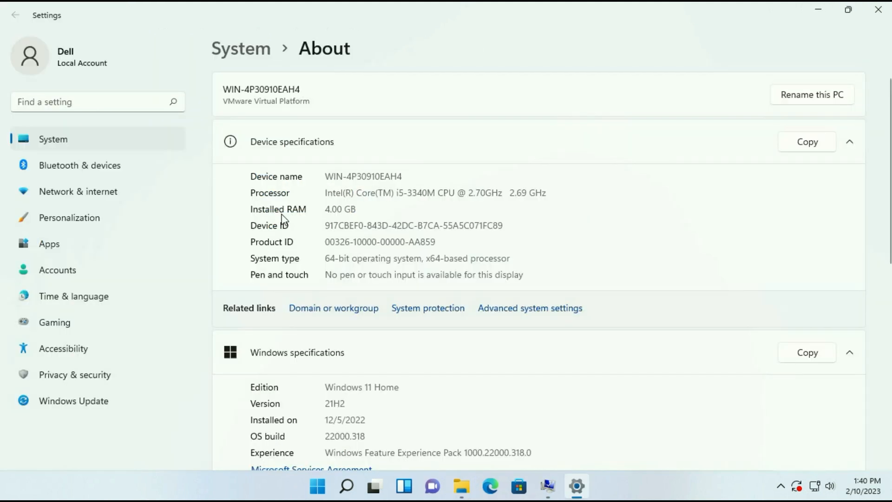
pyautogui.moveTo(327, 215)
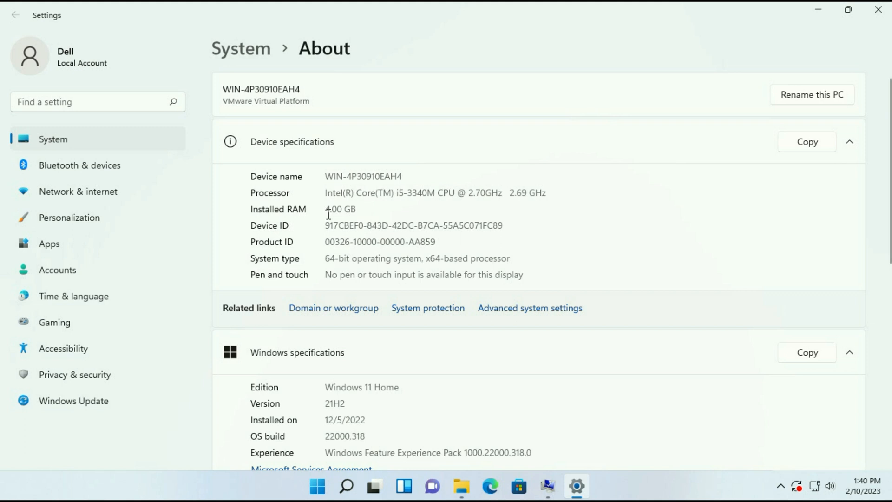
pyautogui.moveTo(862, 55)
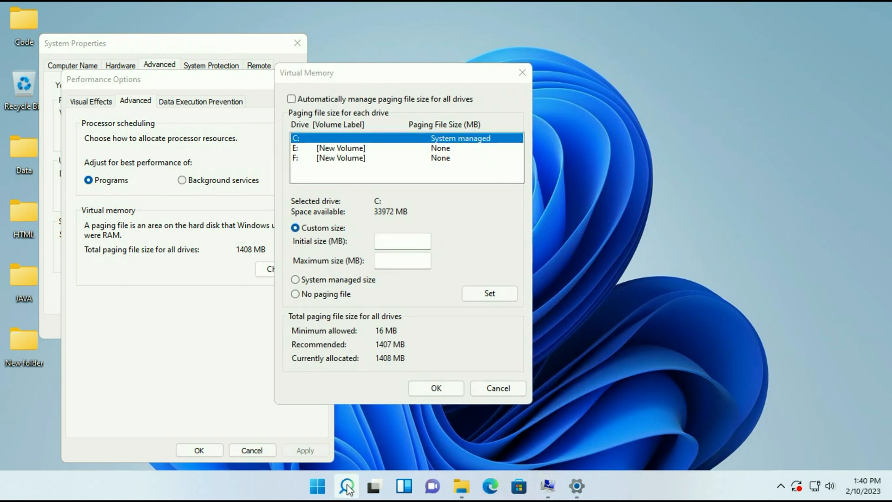
# In Calculator compute 4096 × 1.5 = 6,144 and enter it as drive C's initial paging size
pyautogui.click(346, 486)
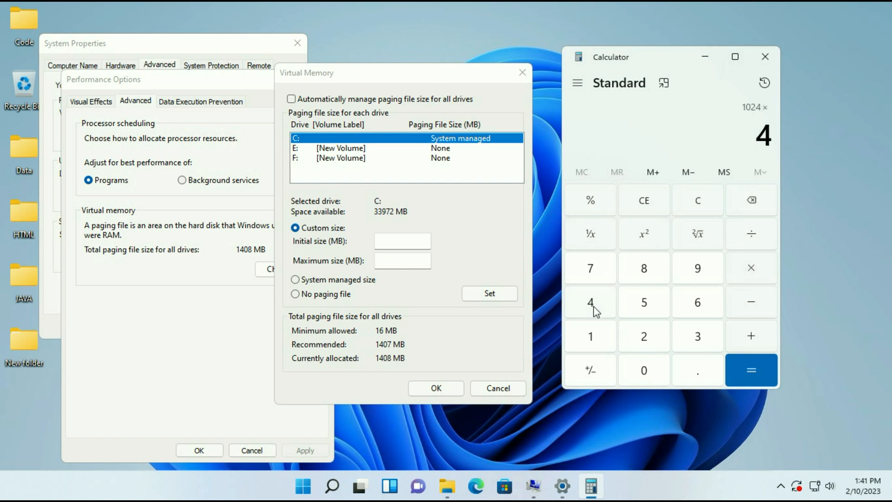
pyautogui.click(752, 370)
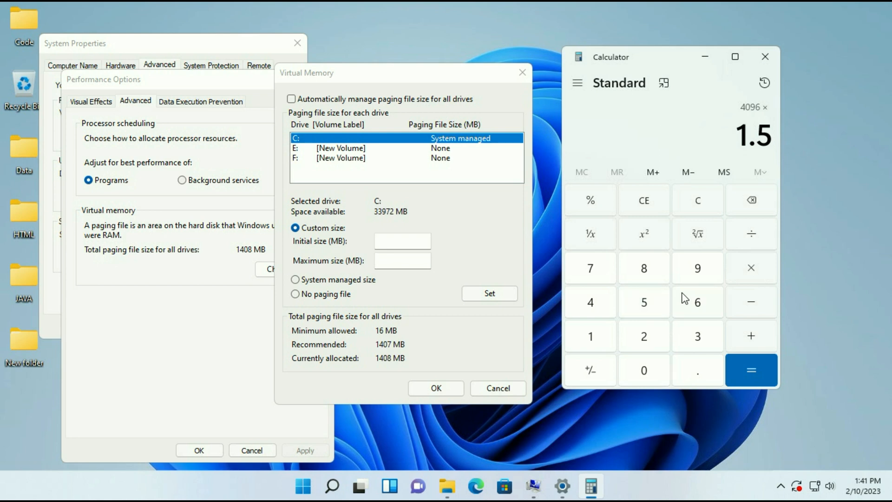
pyautogui.click(751, 370)
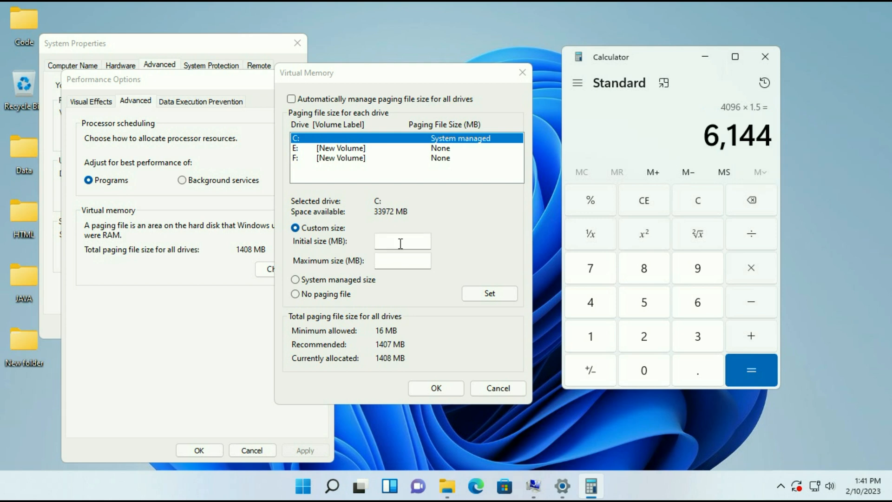
pyautogui.write('6,144')
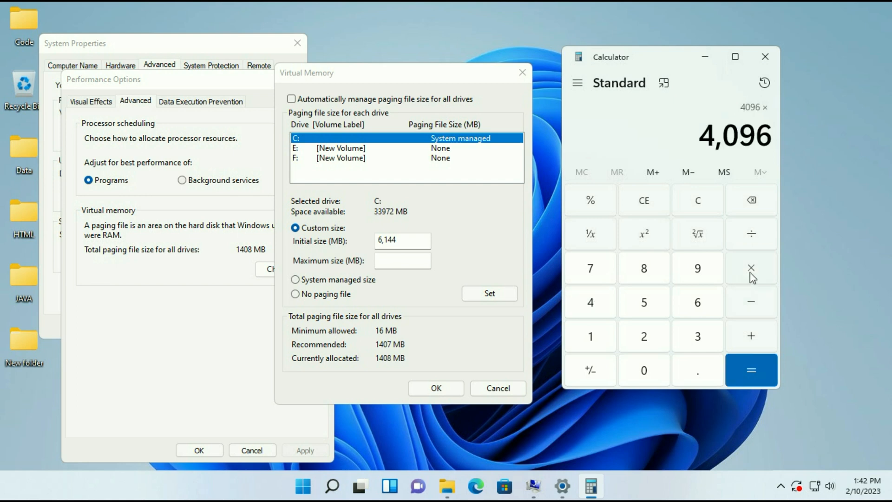
# Compute 4096 × 3 = 12,288 for the maximum size and copy the result
pyautogui.click(697, 336)
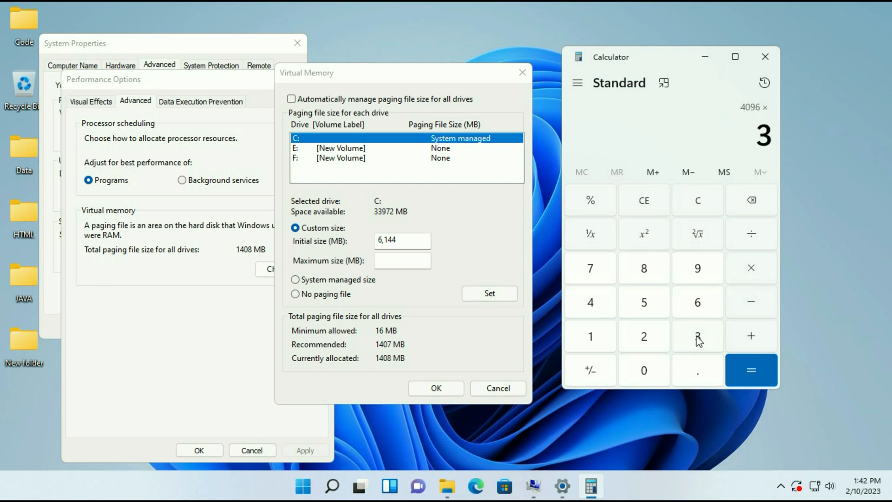
pyautogui.click(751, 370)
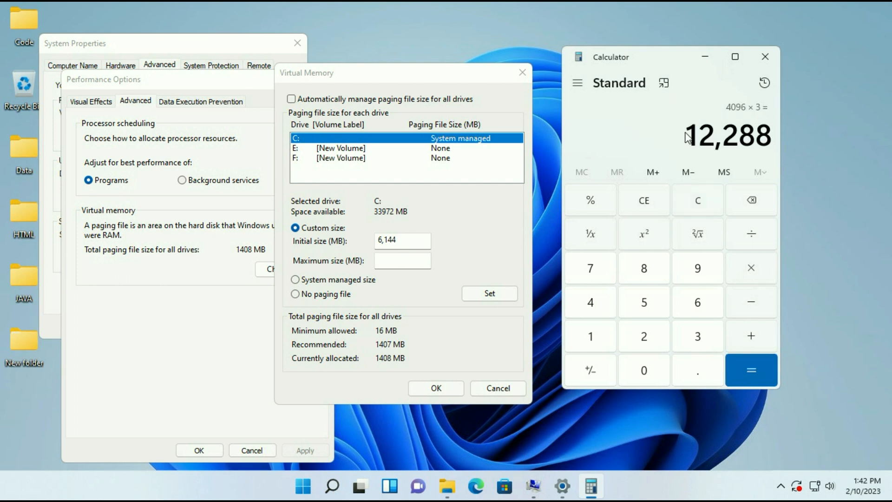
pyautogui.rightClick(729, 135)
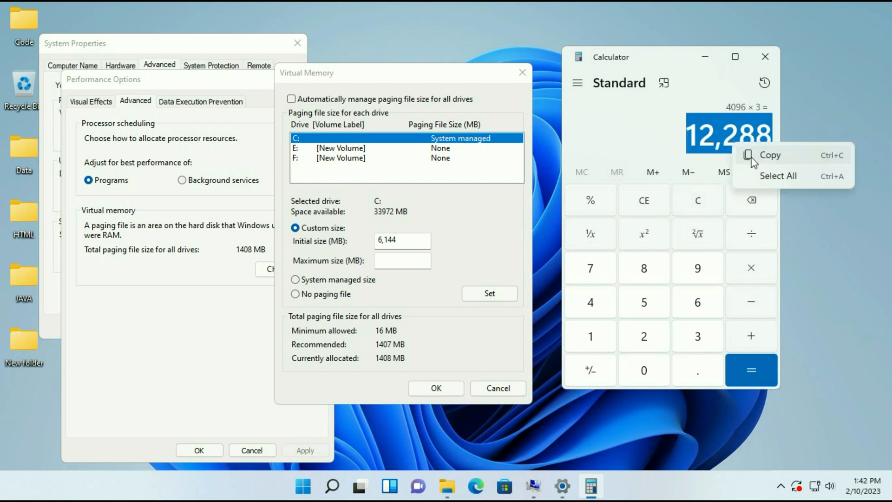
# Set drive C's paging file to 6144–12288 MB, confirm all dialogs, and close Calculator
pyautogui.rightClick(403, 260)
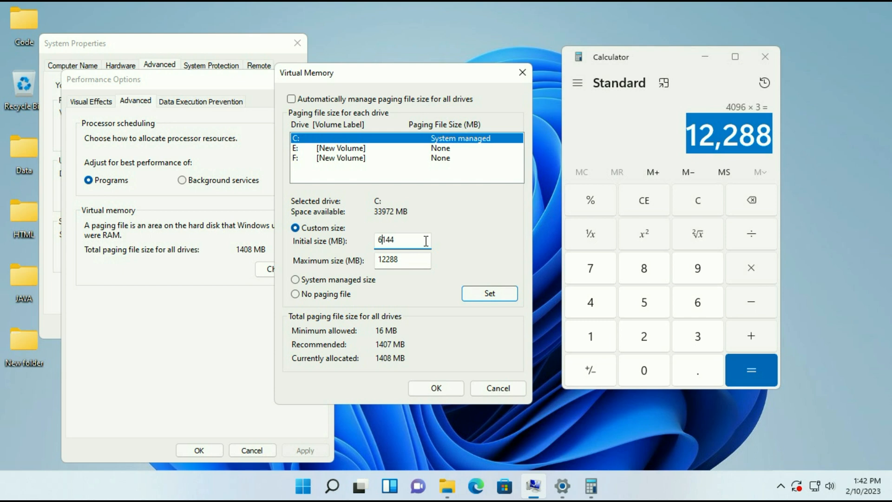
pyautogui.click(489, 293)
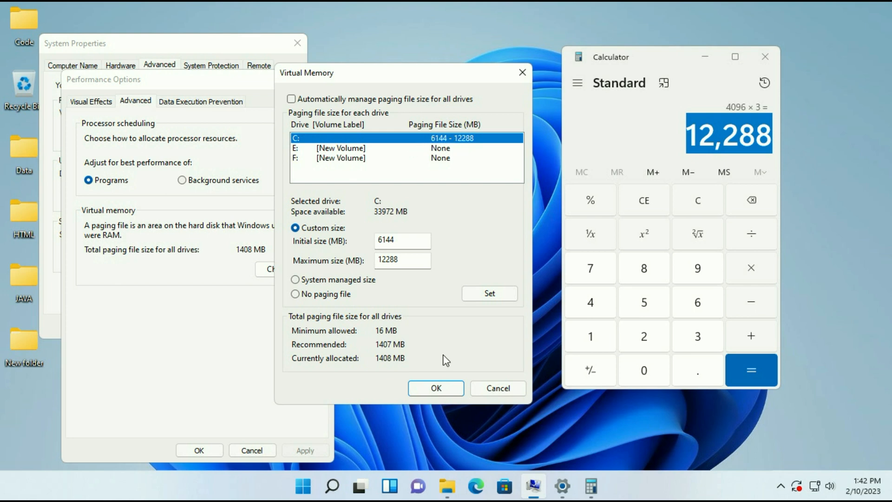
pyautogui.click(435, 388)
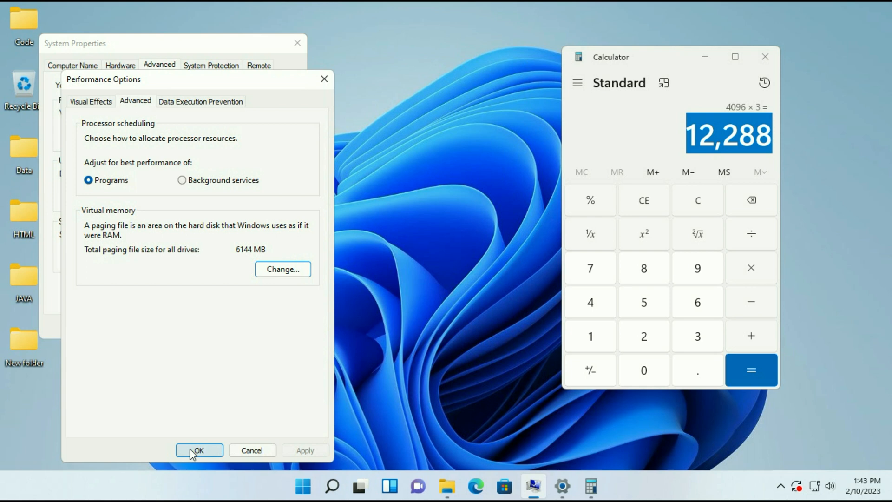
pyautogui.click(199, 450)
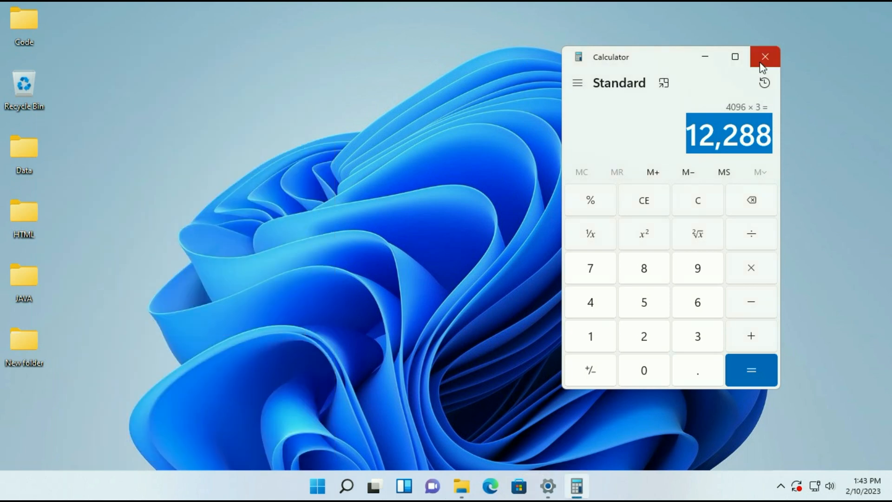
pyautogui.click(765, 57)
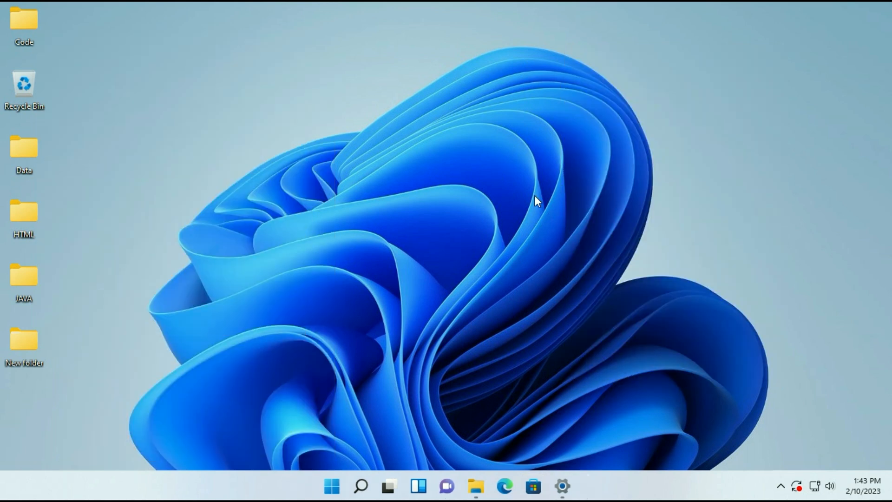